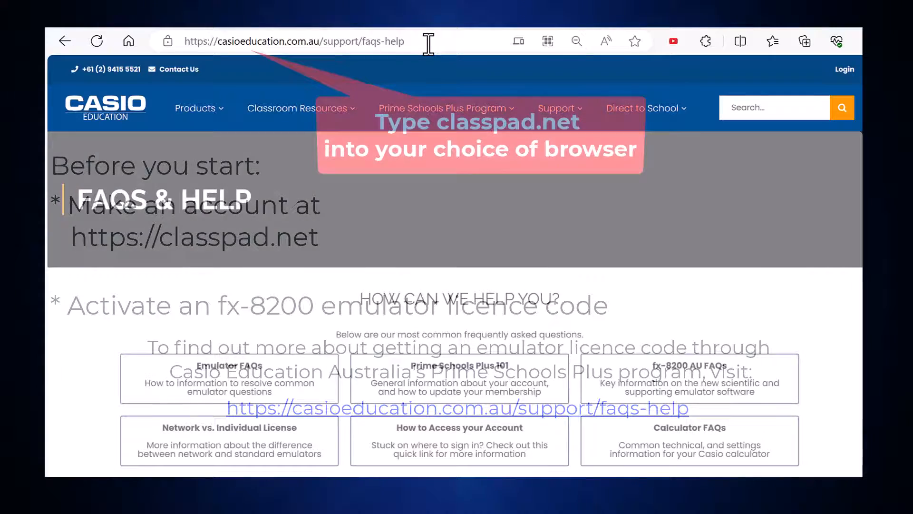
Step: Go to classpad.net and sign in to reach the Tools page
type("classpad.net/intl/")
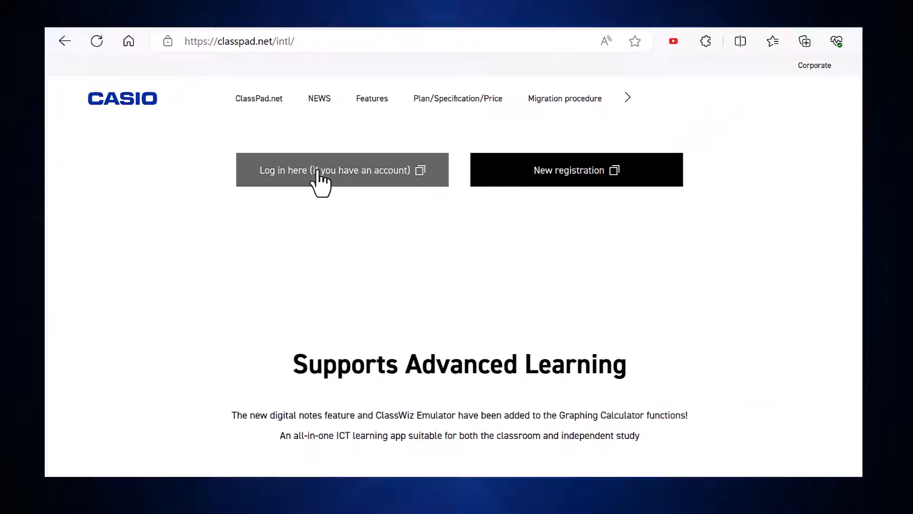
left_click(321, 169)
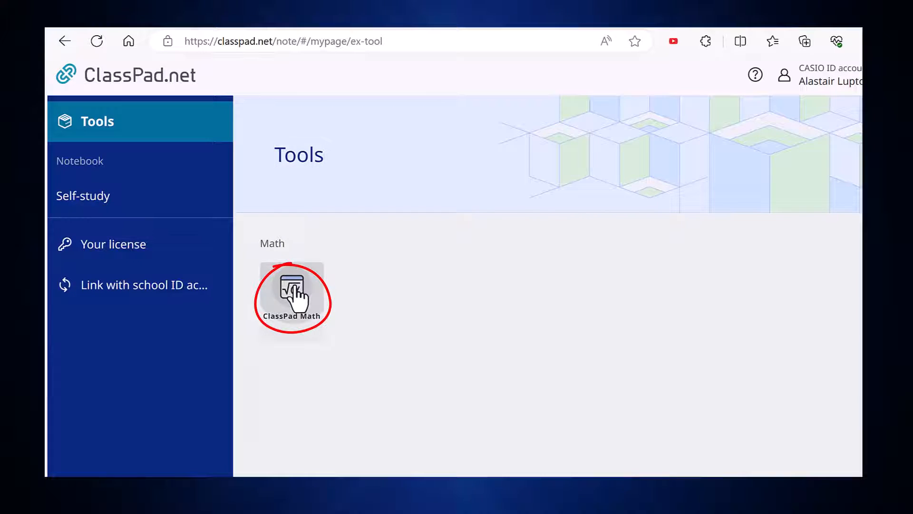
Step: Launch ClassPad Math and show the ClassWiz calculator model selection list
left_click(293, 294)
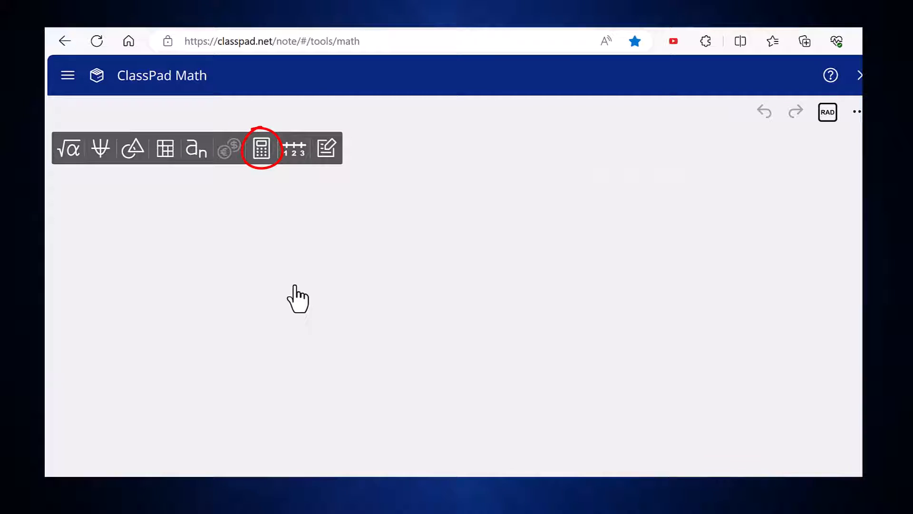
mouse_move(262, 154)
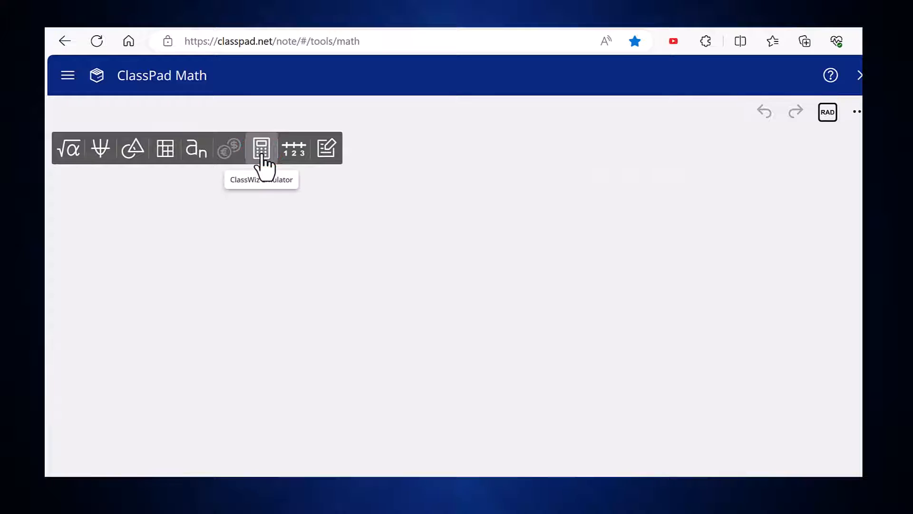
left_click(261, 147)
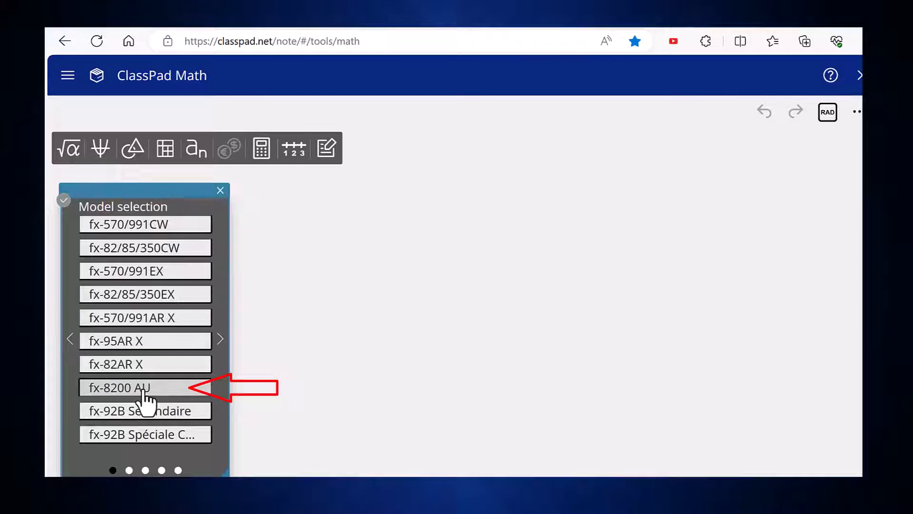
Step: Launch the fx-8200 AU, evaluate sin⁻¹(1/2) = π/6, then switch the angle unit from RAD to DEG
left_click(142, 387)
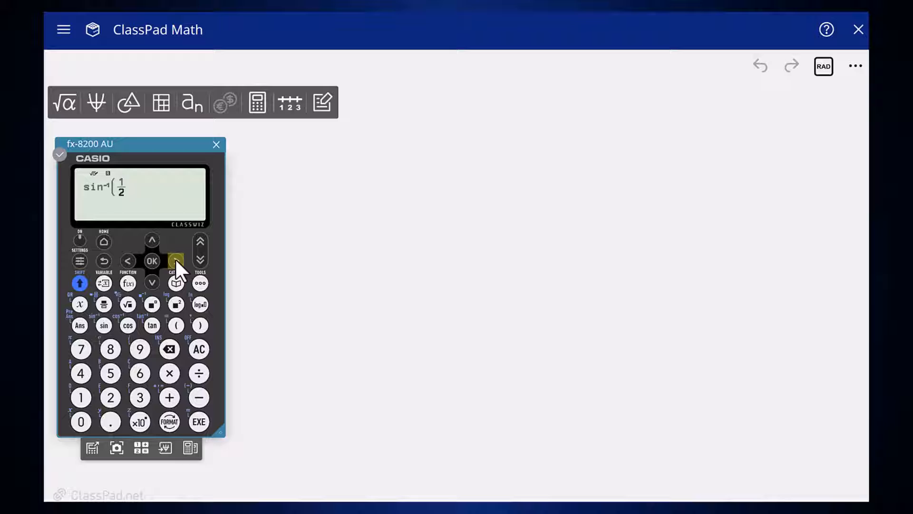
left_click(199, 421)
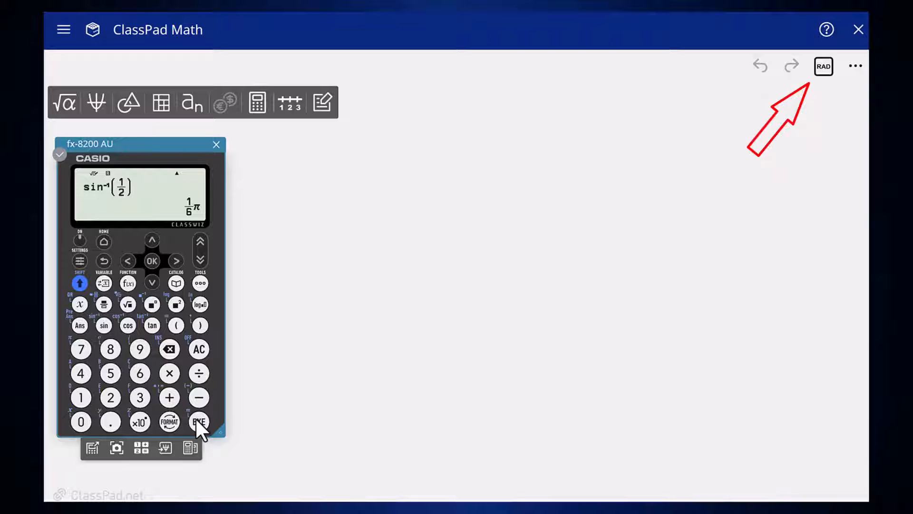
left_click(826, 67)
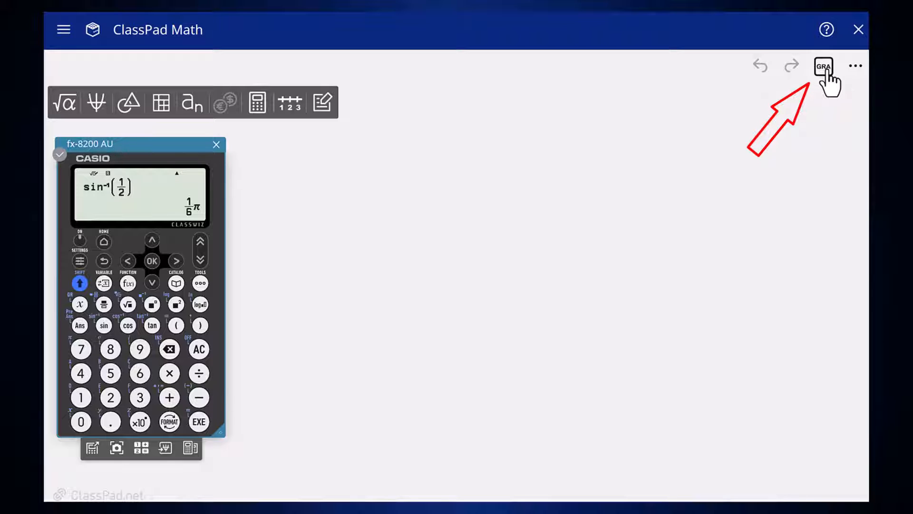
left_click(823, 66)
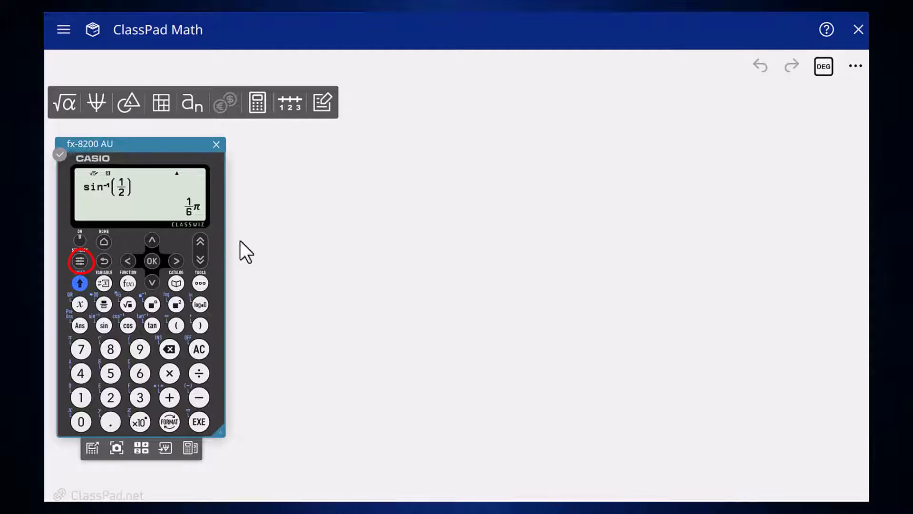
Step: Visit and exit the settings menu, then re-evaluate sin⁻¹(1/2) to get 30 in degrees
left_click(80, 261)
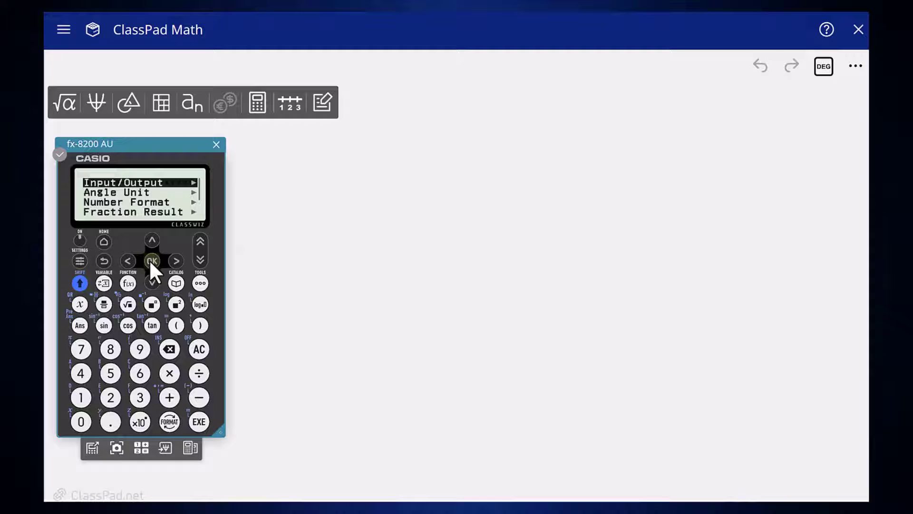
left_click(152, 261)
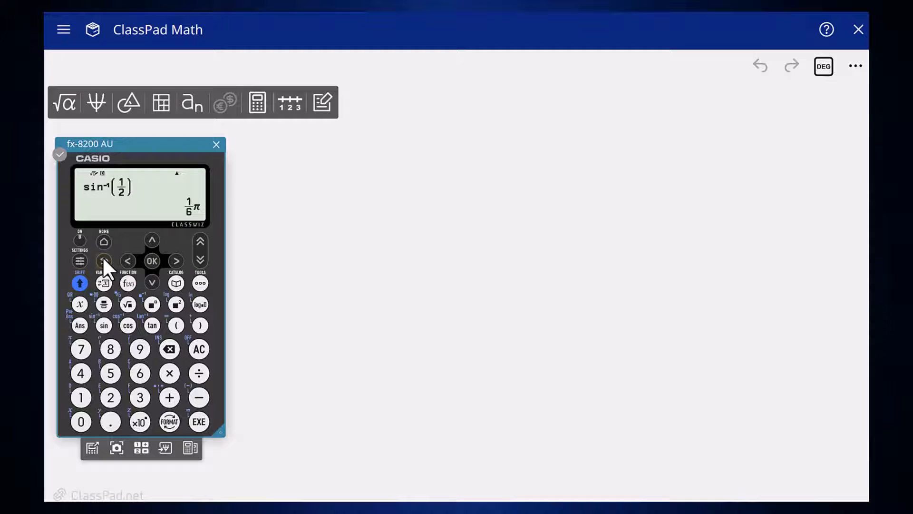
left_click(199, 422)
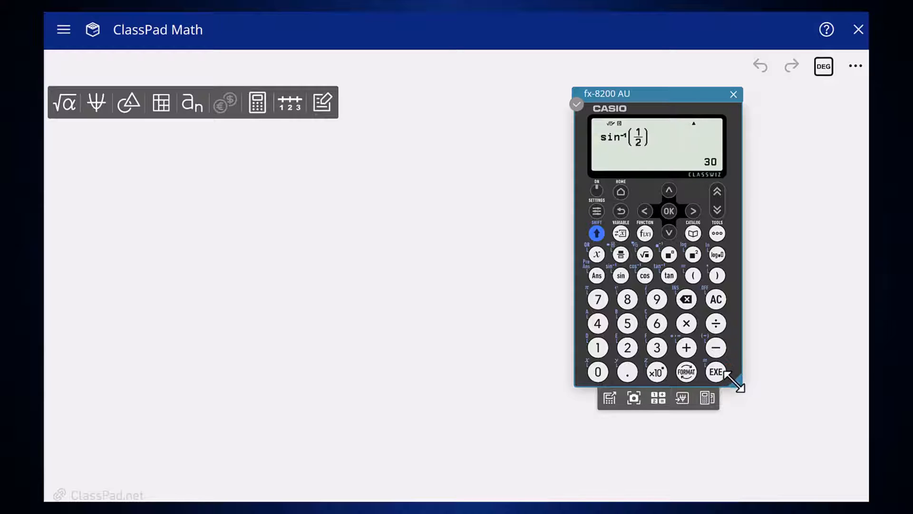
Step: Resize the emulator panel, restore the browser from full screen and narrow its window
left_click_drag(735, 386, 801, 472)
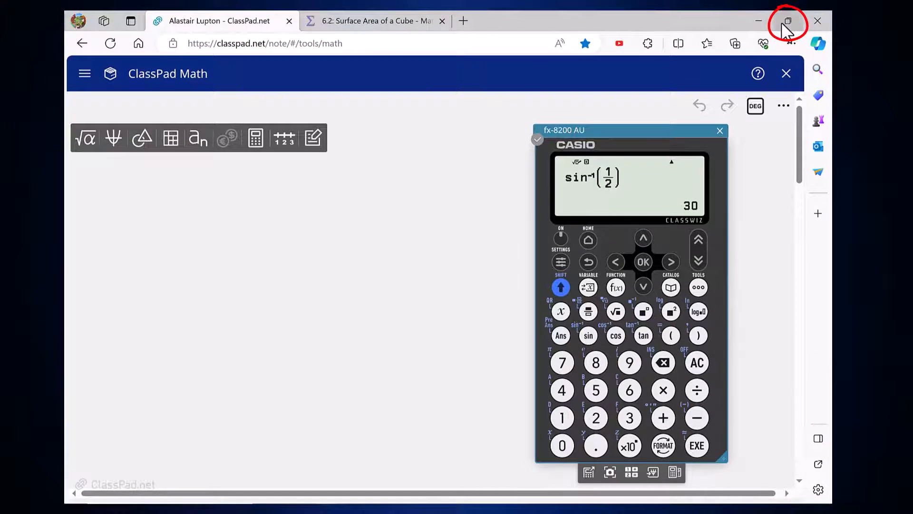
left_click(790, 21)
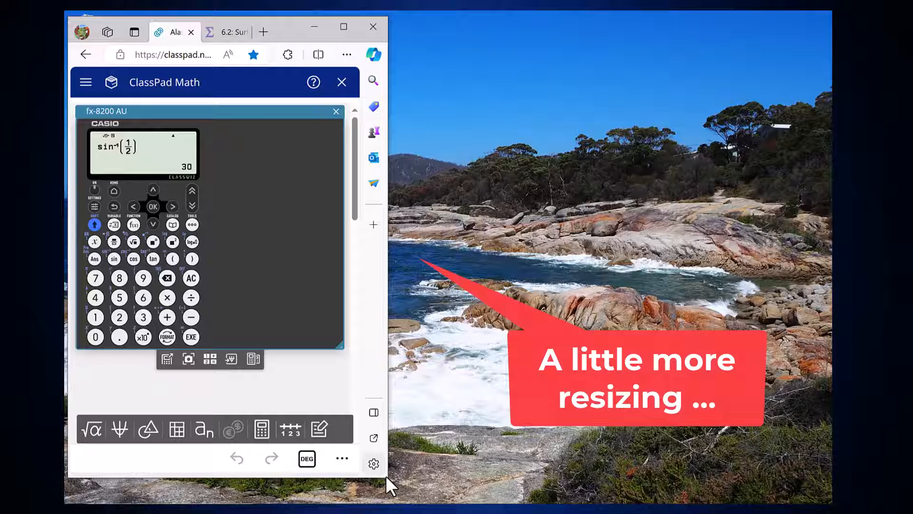
left_click_drag(384, 492, 420, 501)
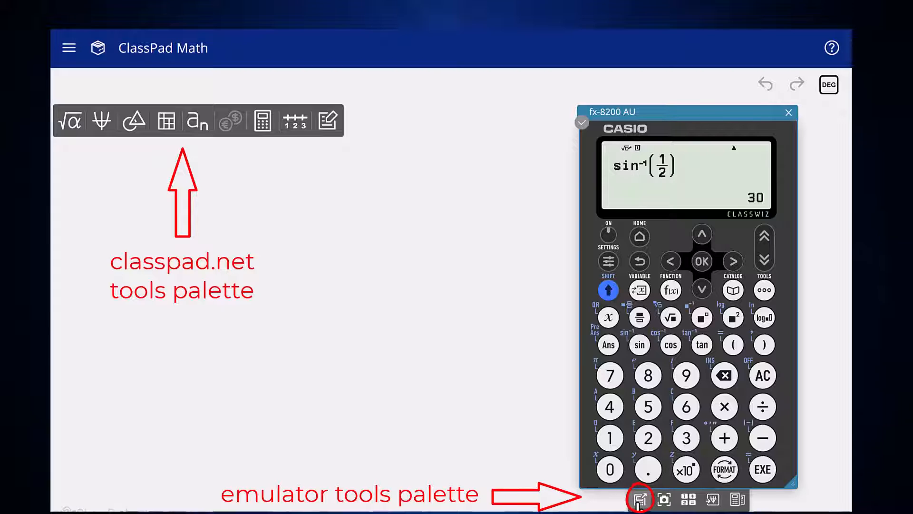
left_click(639, 499)
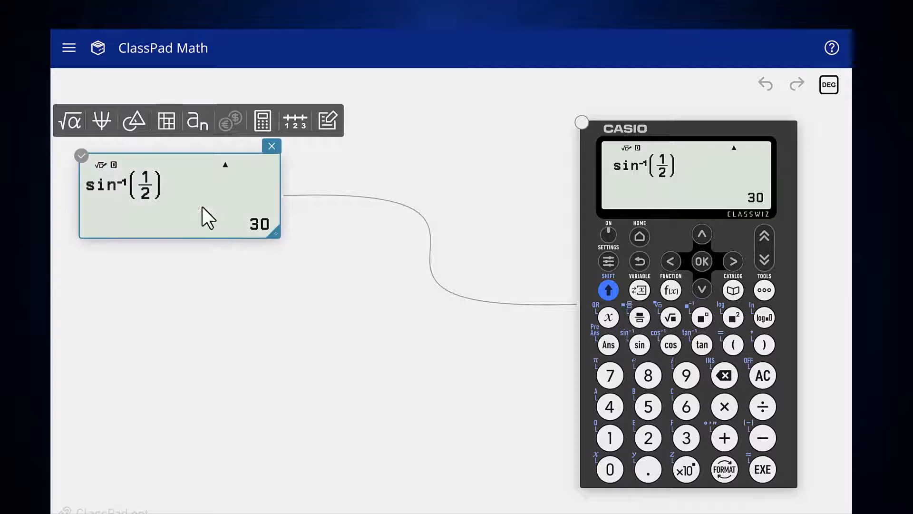
left_click_drag(278, 235, 388, 289)
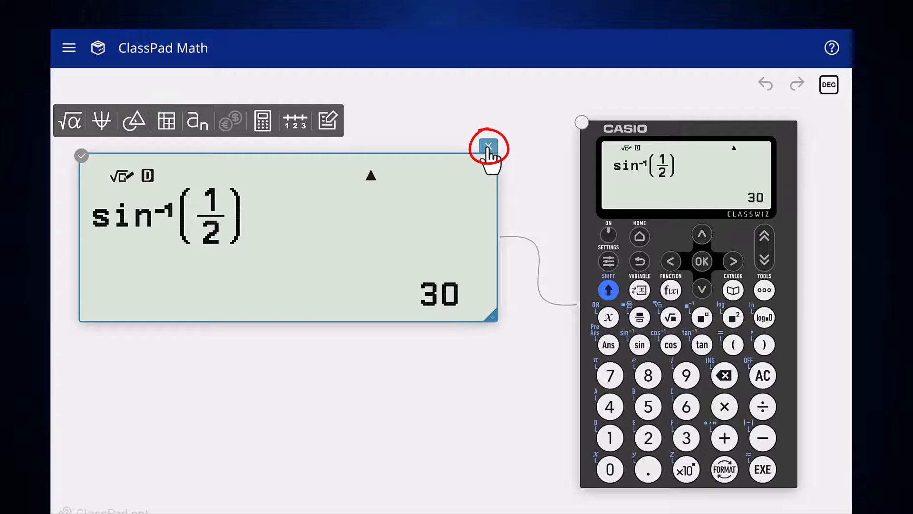
left_click(489, 145)
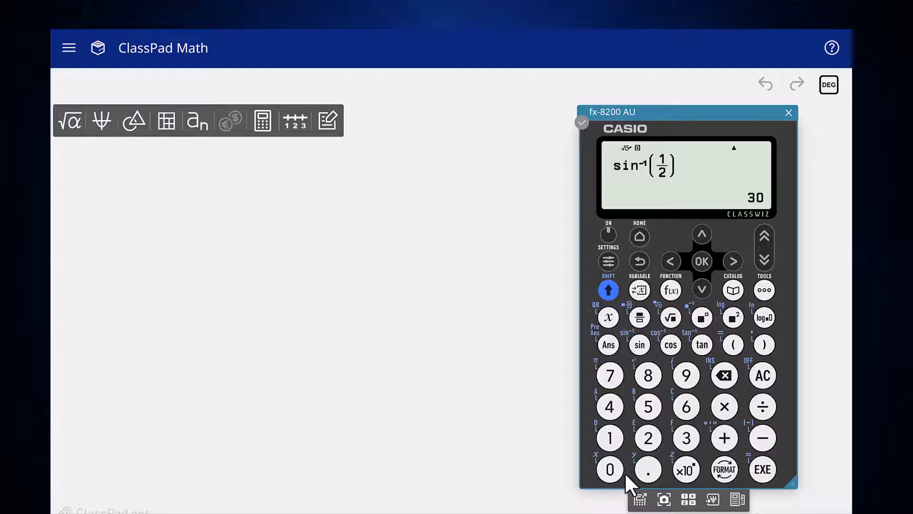
Step: Capture the sin⁻¹(1/2) = 30 display as a screenshot, reposition it and copy it as an image
left_click(664, 512)
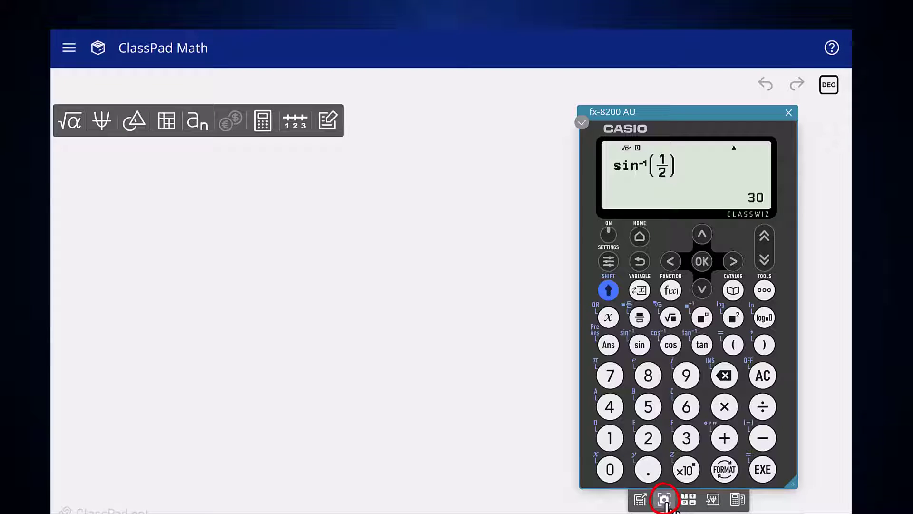
left_click(665, 498)
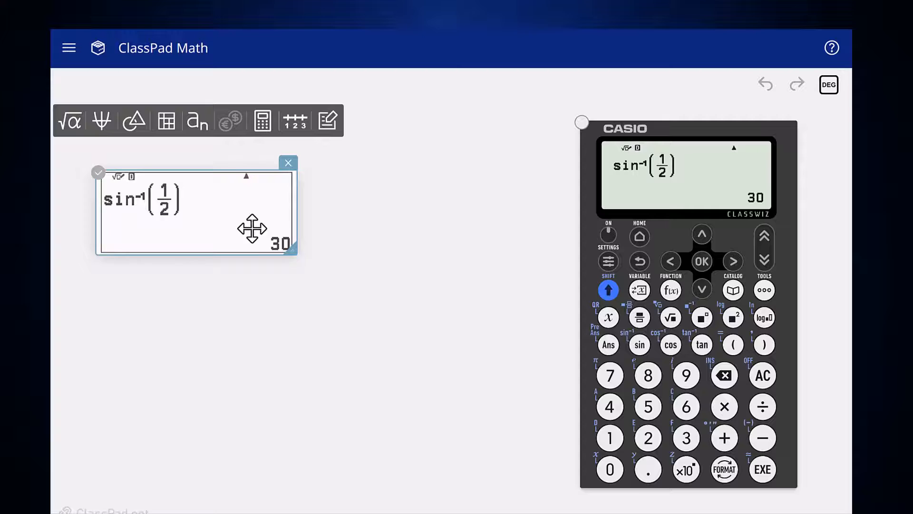
left_click_drag(251, 228, 294, 265)
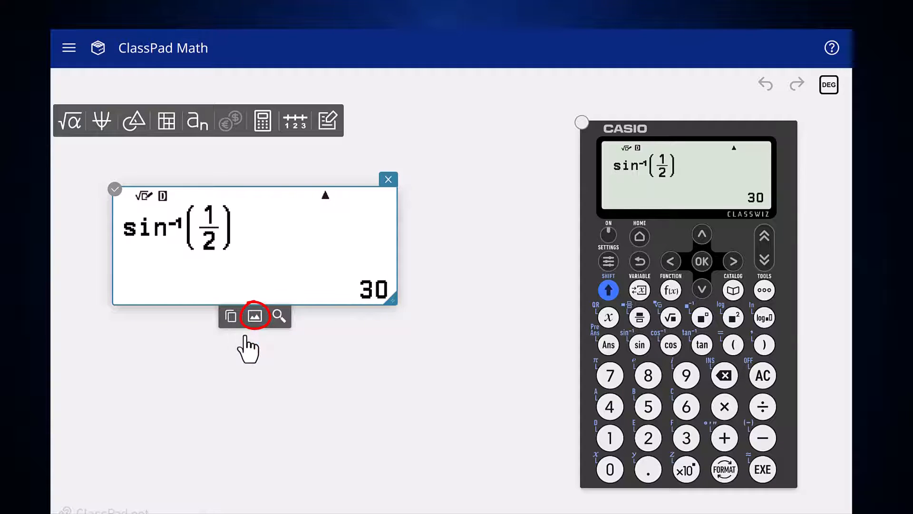
left_click(255, 316)
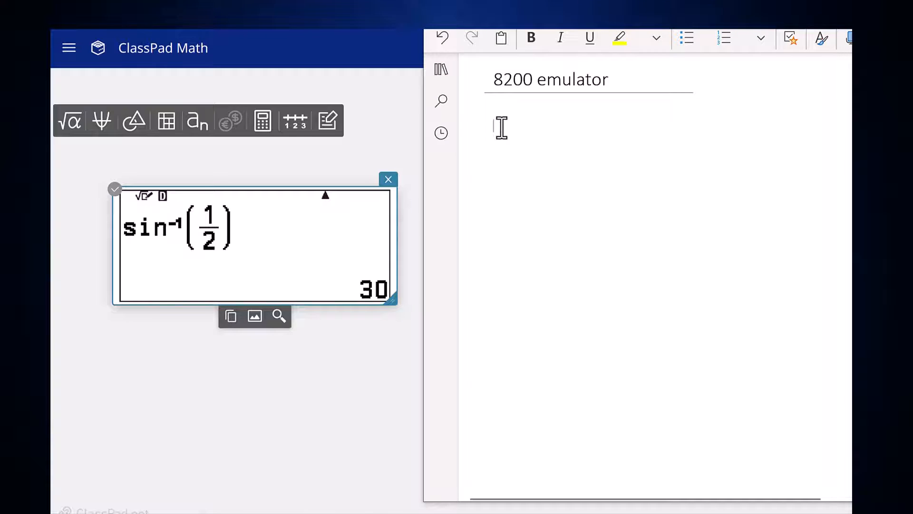
Step: Paste the copied calculator screen image onto the OneNote 8200 emulator page
right_click(500, 129)
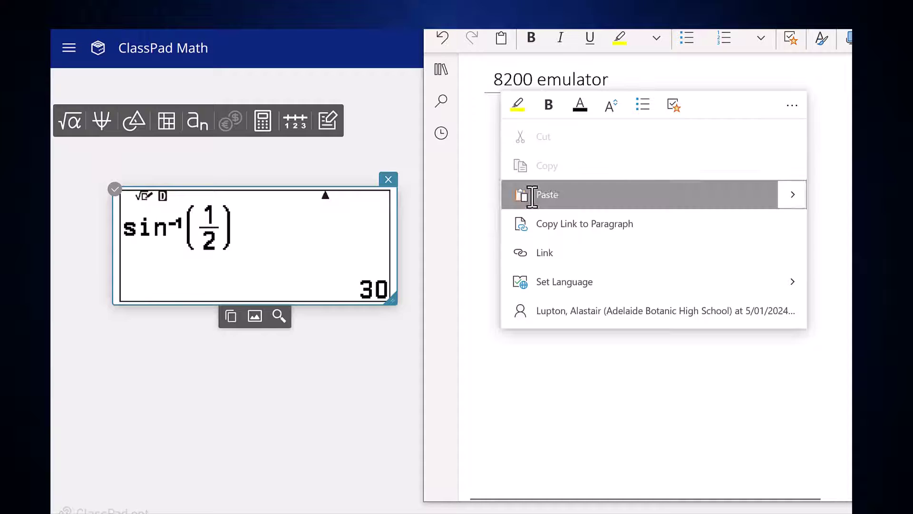
left_click(548, 194)
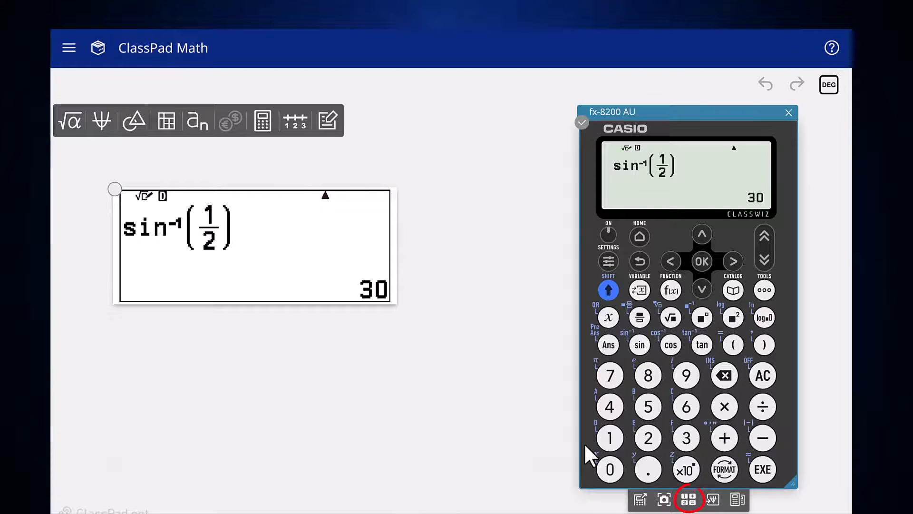
mouse_move(664, 512)
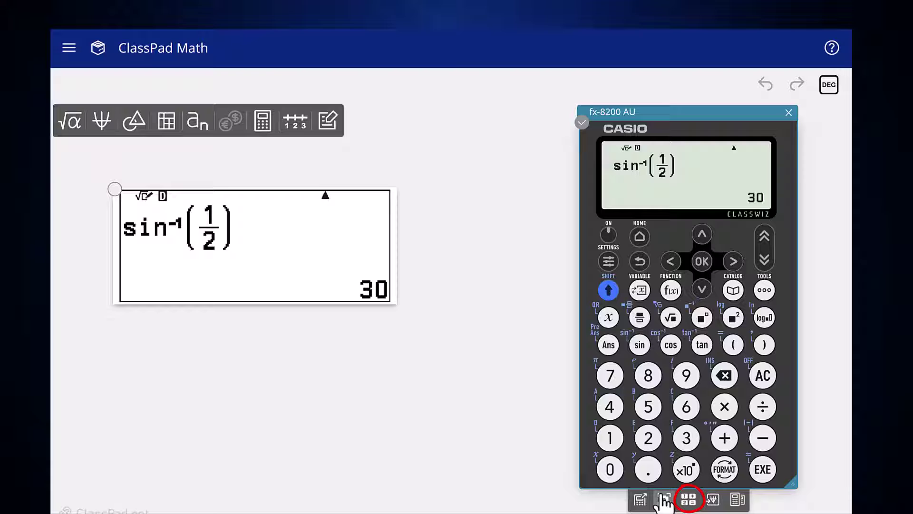
Step: Record a key log of SHIFT sin 1 ÷ 2 ) EXE on the canvas and enlarge its text
left_click(689, 510)
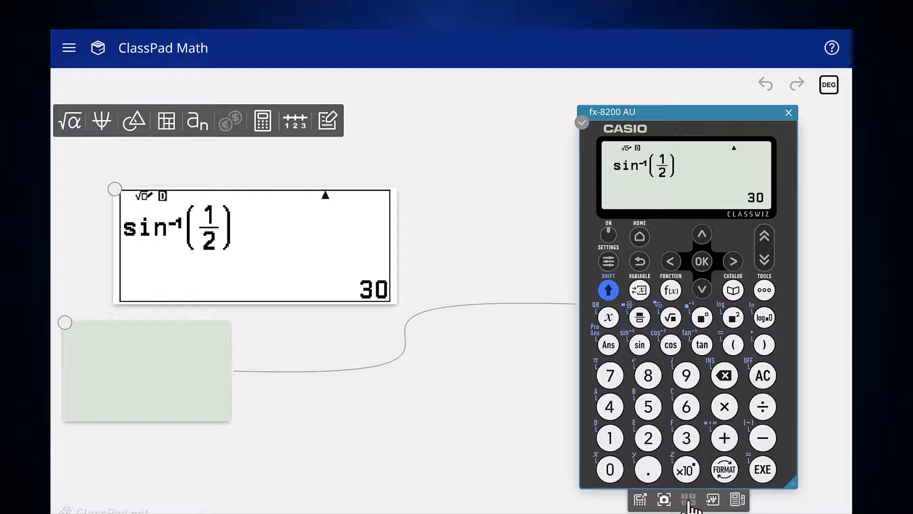
left_click(146, 371)
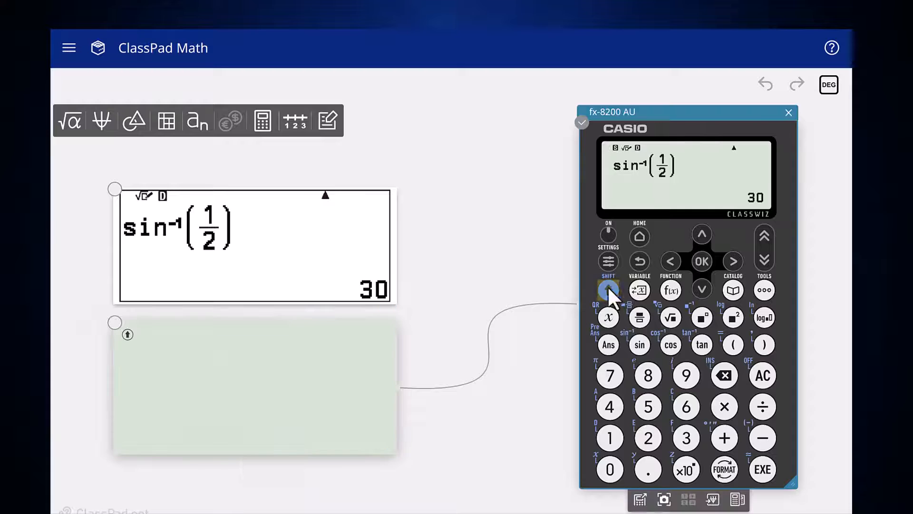
left_click(609, 438)
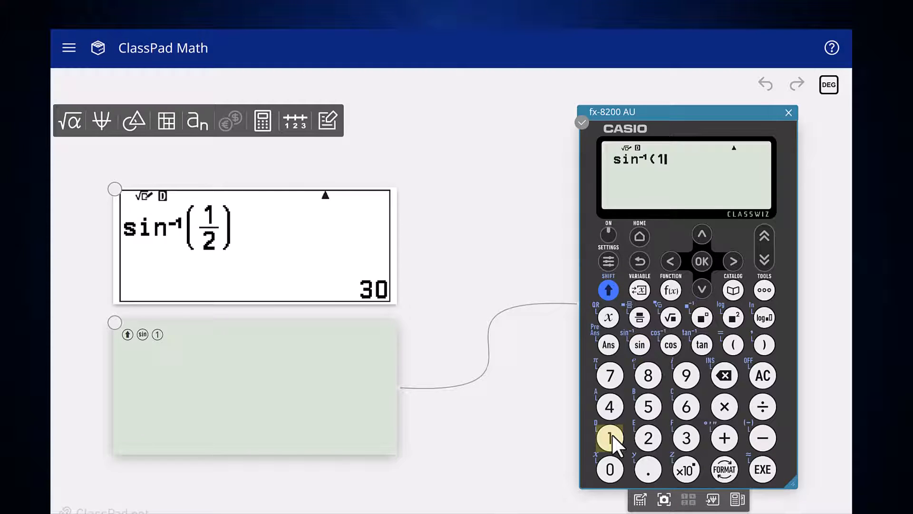
left_click(733, 261)
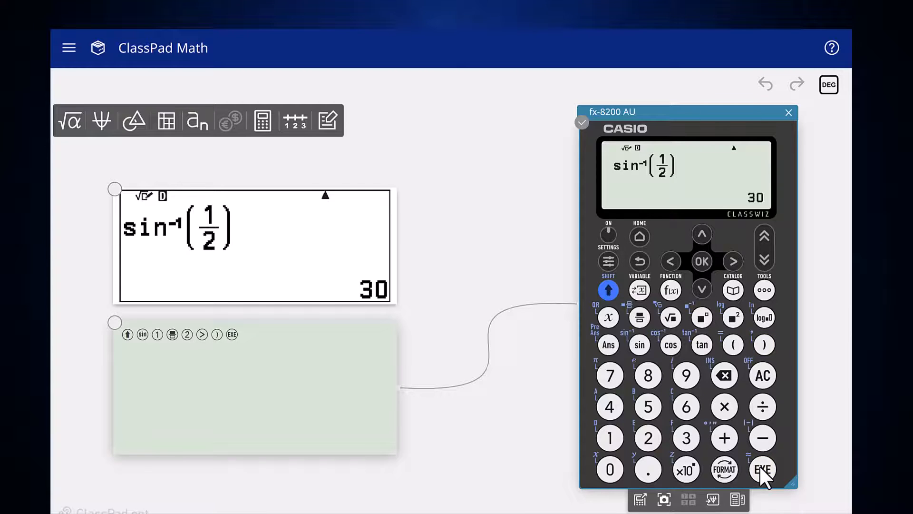
mouse_move(602, 501)
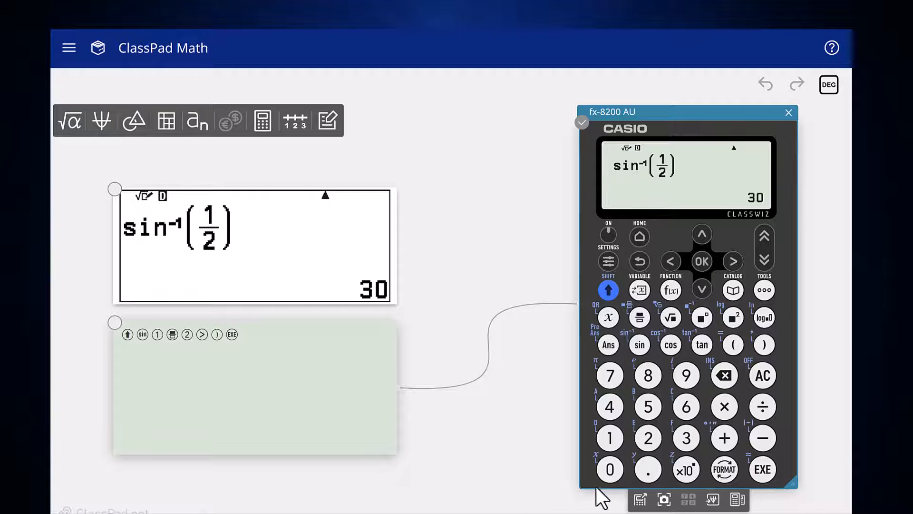
left_click(259, 398)
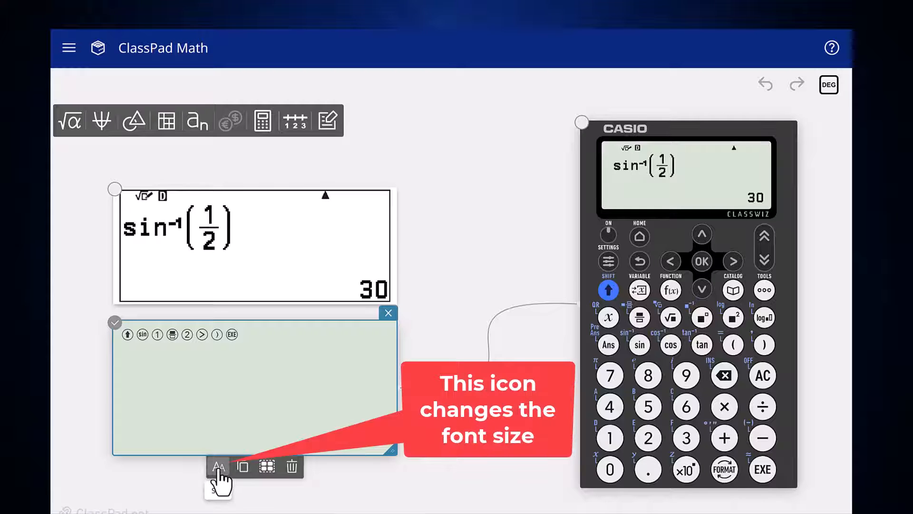
left_click(218, 466)
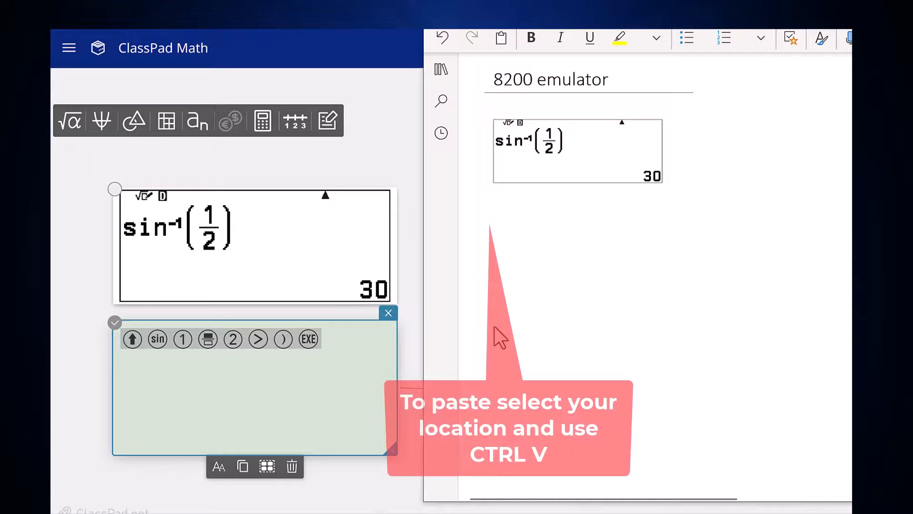
Step: Paste the screenshot in OneNote, then delete the key log and screen output boxes in ClassPad Math
left_click(512, 205)
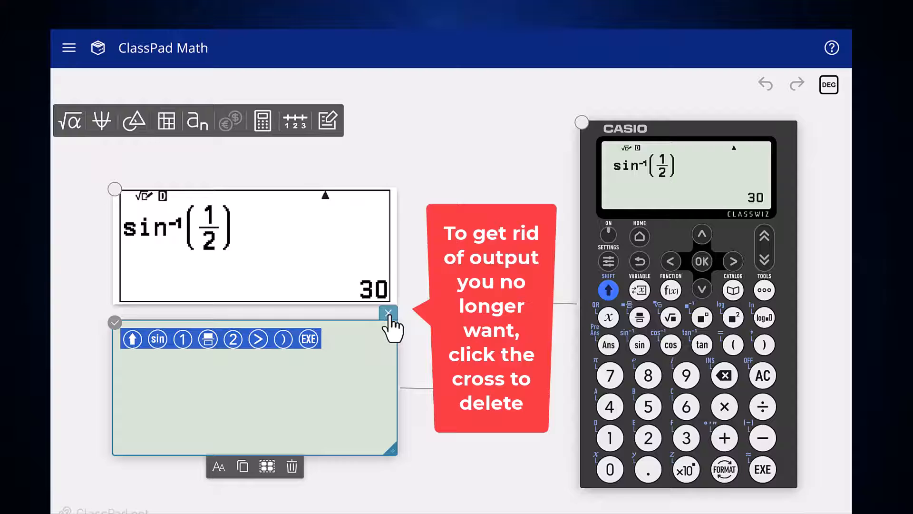
left_click(388, 312)
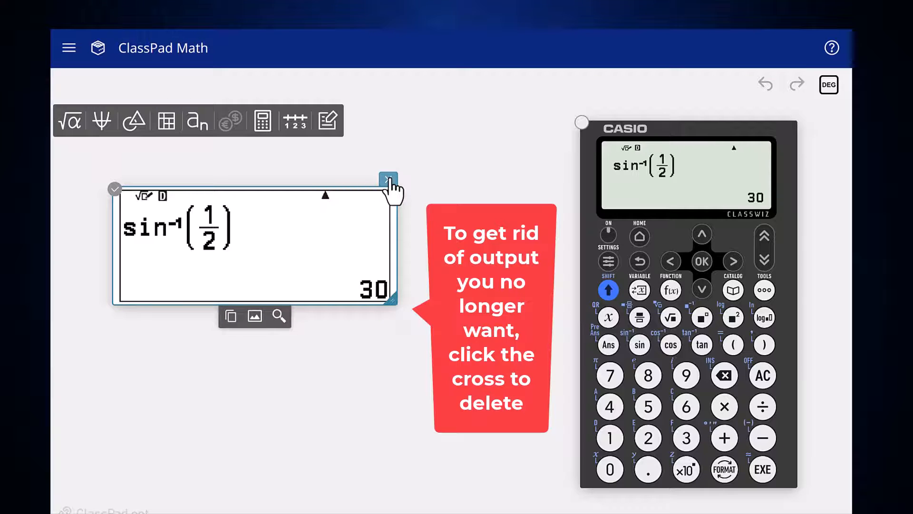
left_click(388, 178)
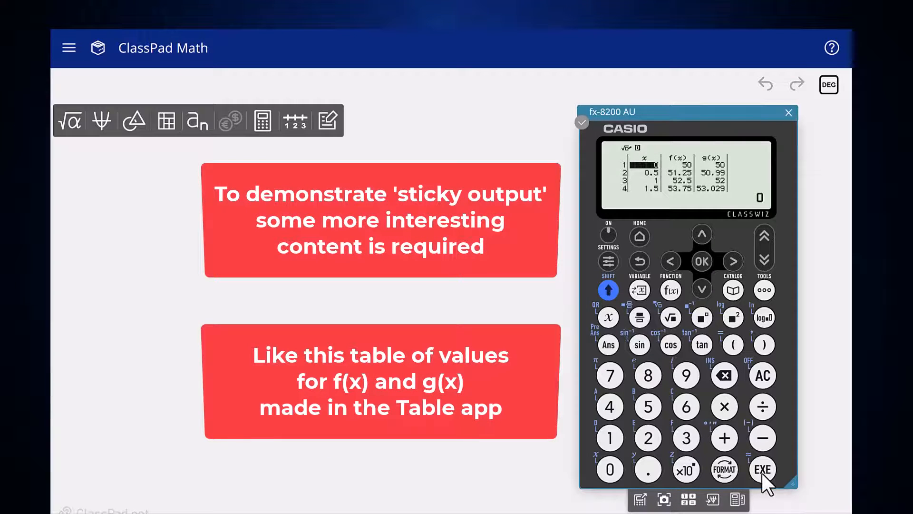
left_click(712, 499)
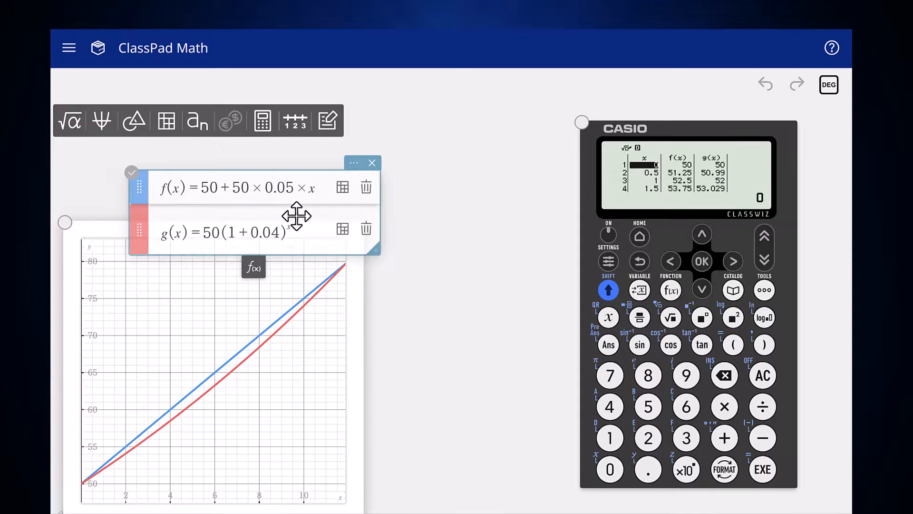
mouse_move(425, 175)
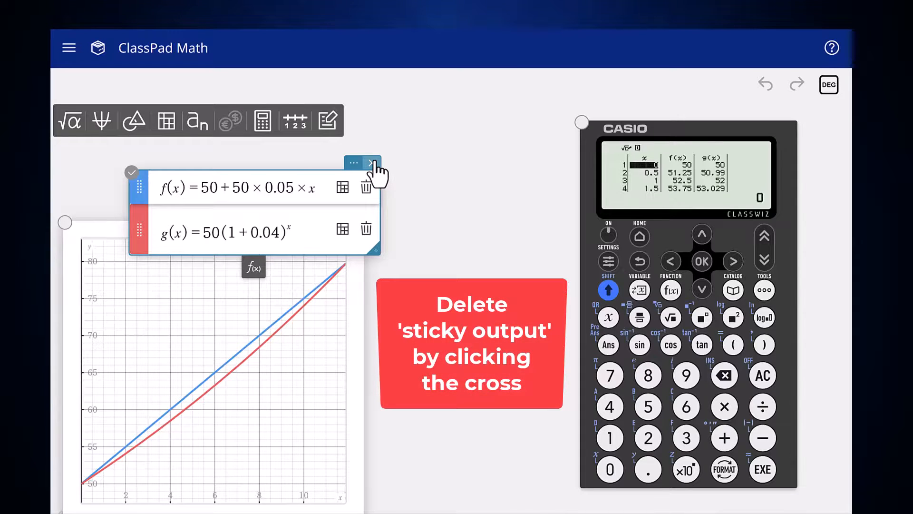
left_click(368, 163)
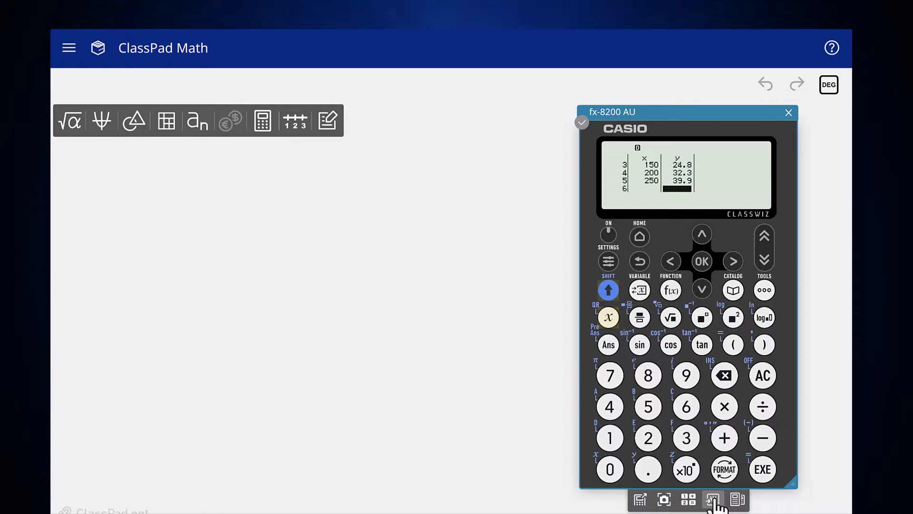
Step: Send the x–y statistics data as sticky output and expand the Linear Regression panel to show r, r² and MSe
left_click(708, 499)
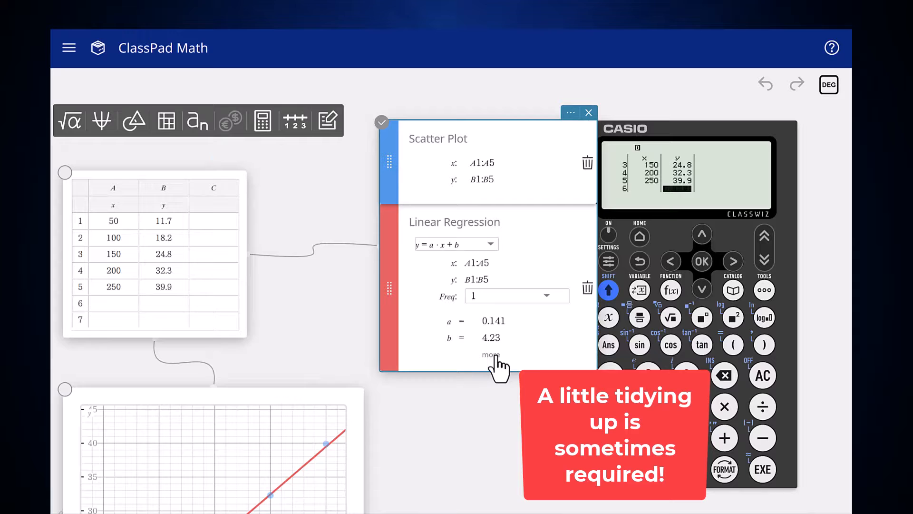
left_click(491, 354)
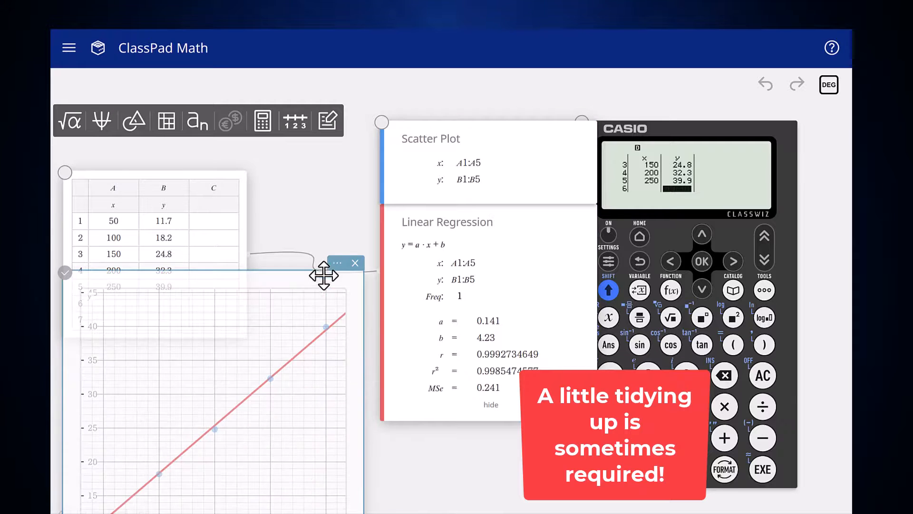